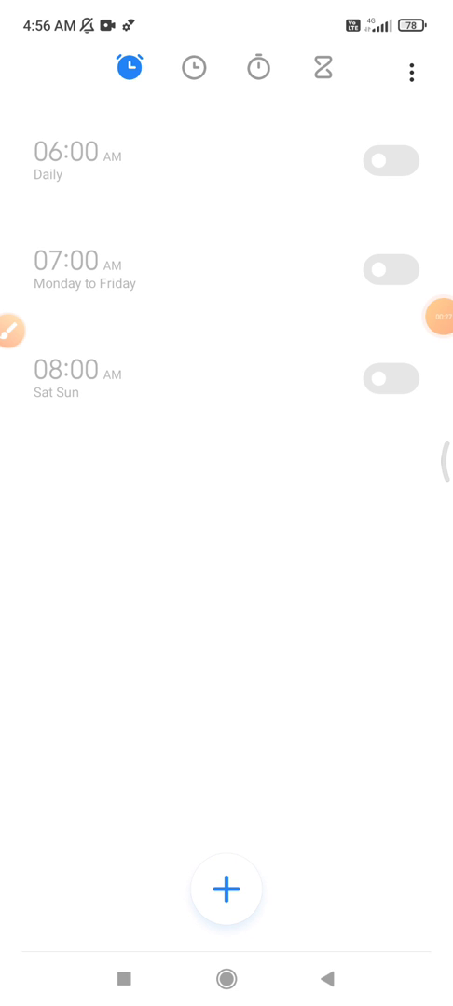
- Switch to World clock, then reach the clock's settings page via the three-dot menu
{"action": "left_click_drag", "start_coordinate": [78, 512], "coordinate": [207, 97]}
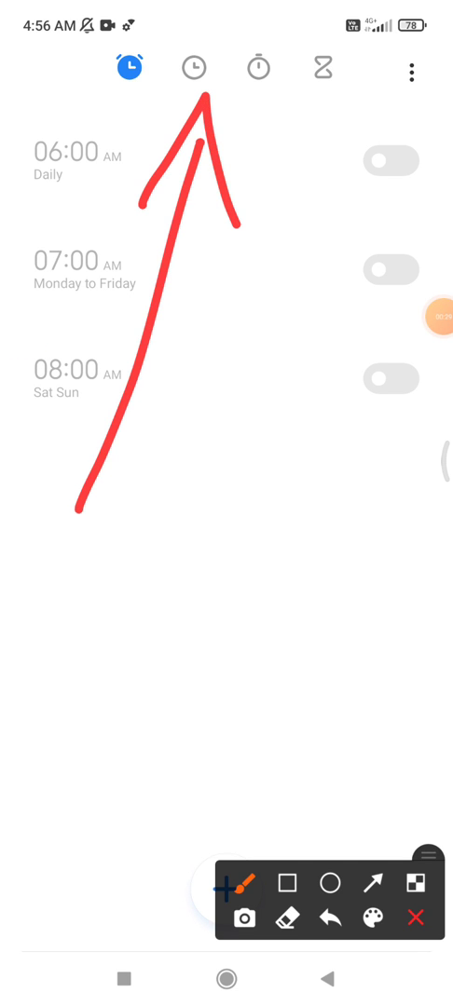
{"action": "left_click", "coordinate": [190, 67]}
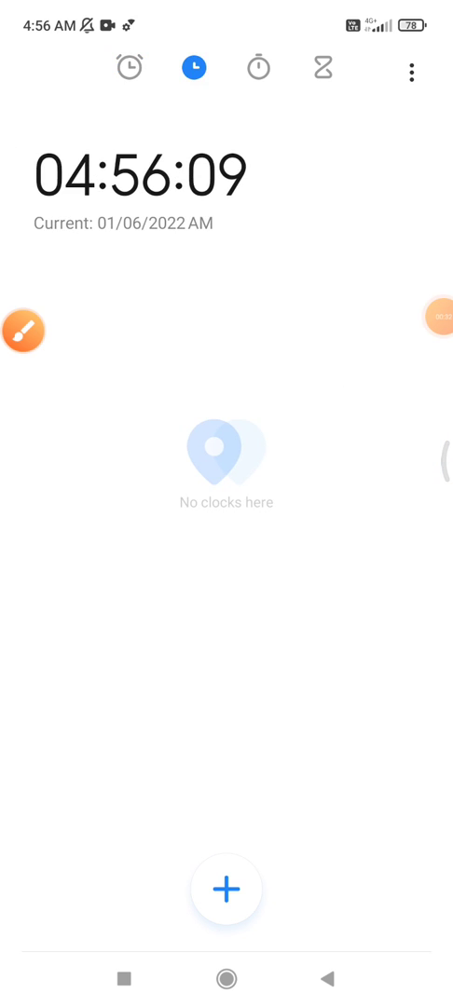
{"action": "left_click", "coordinate": [22, 328]}
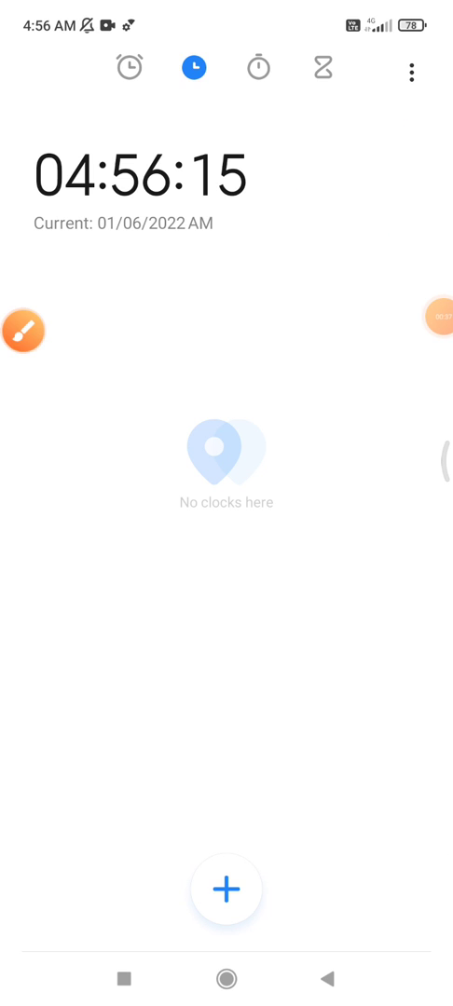
{"action": "left_click", "coordinate": [410, 71]}
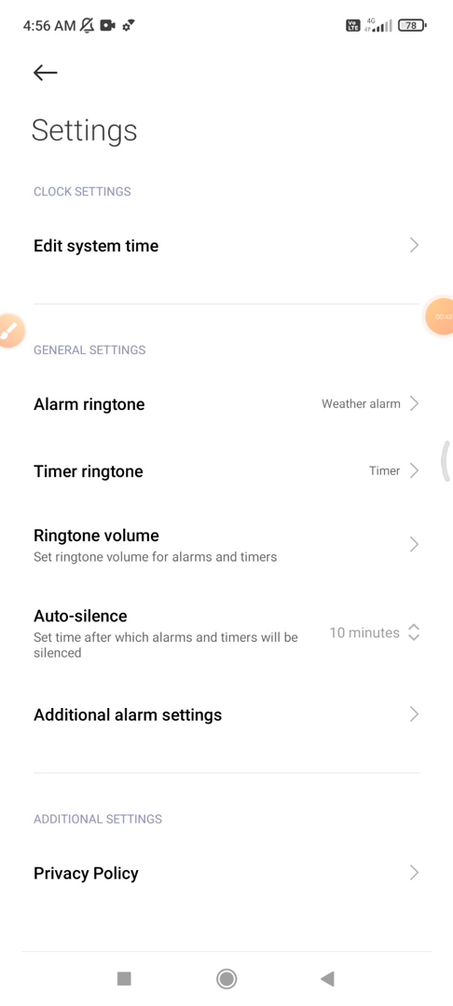
- Use Edit system time to reach Android's Date & time page (GMT+07:00, dual clock on)
{"action": "left_click", "coordinate": [11, 331]}
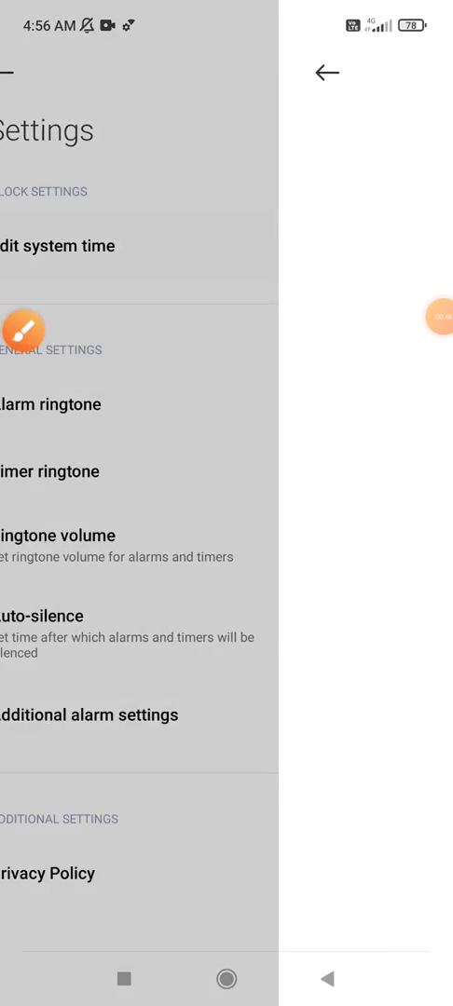
{"action": "left_click", "coordinate": [53, 246]}
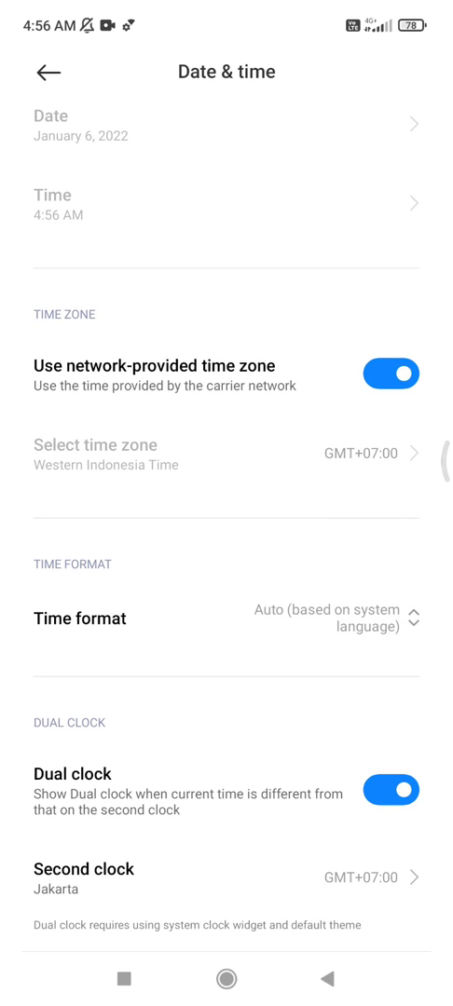
- Set Time format to 24-hour 13:00 instead of Auto and go back to clock settings
{"action": "left_click", "coordinate": [79, 619]}
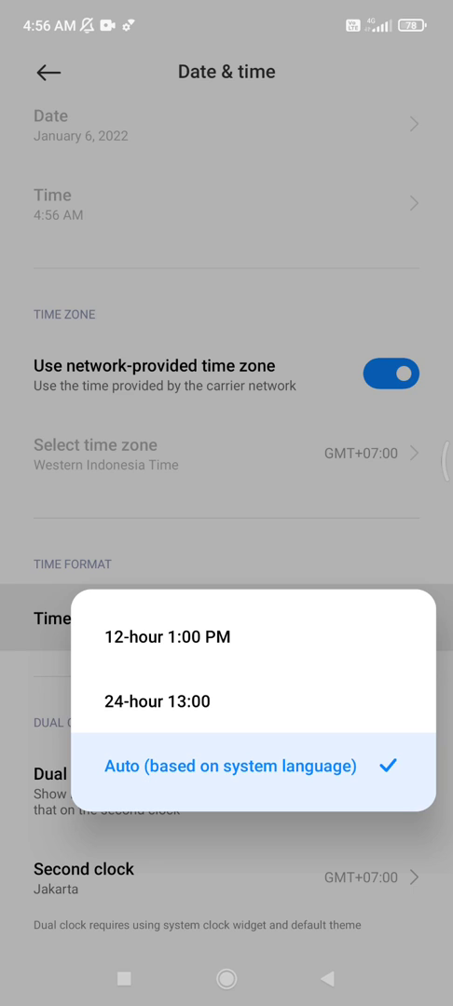
{"action": "left_click", "coordinate": [164, 701]}
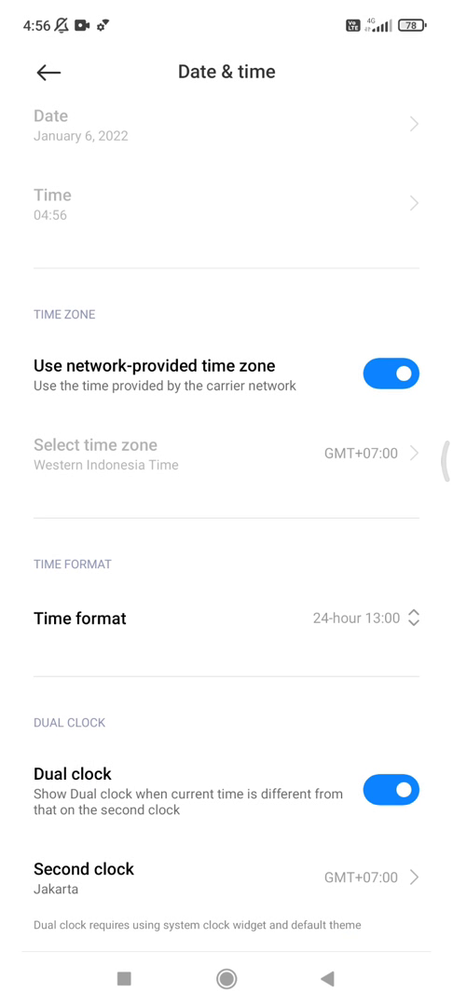
{"action": "left_click", "coordinate": [44, 71]}
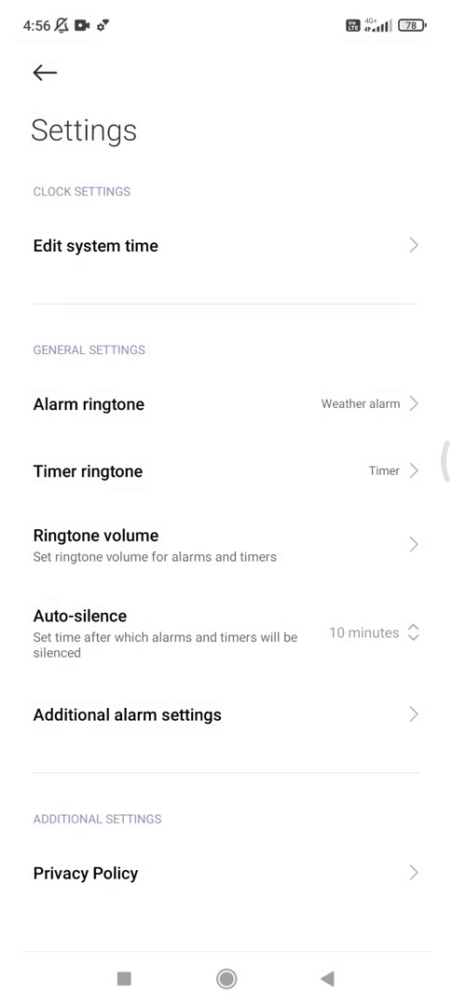